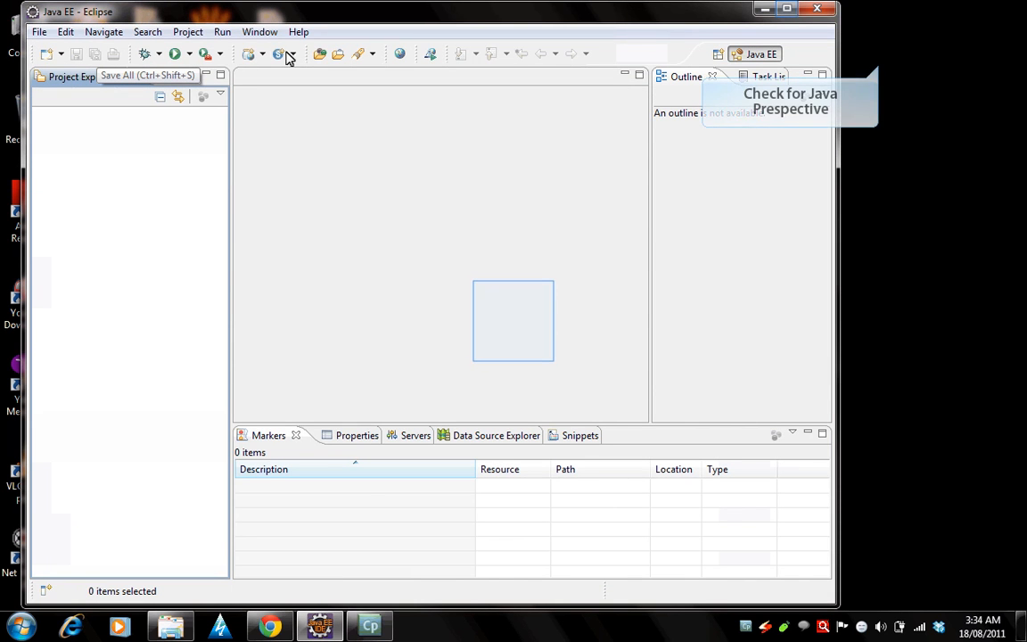
{"action": "mouse_move", "coordinate": [764, 54]}
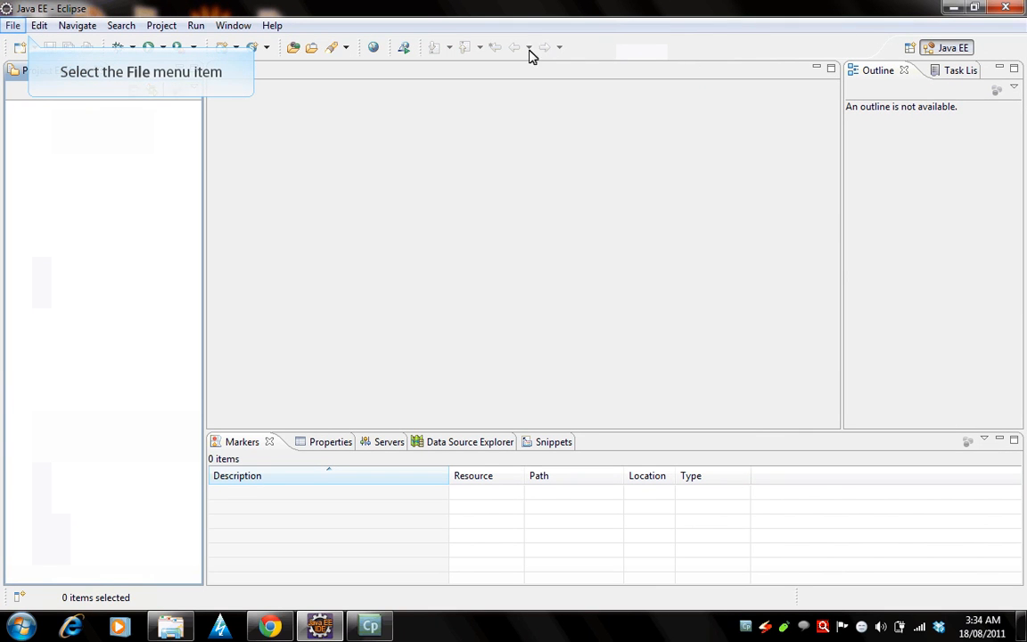
Bring up the File menu to reach the new project types
{"action": "left_click", "coordinate": [12, 25]}
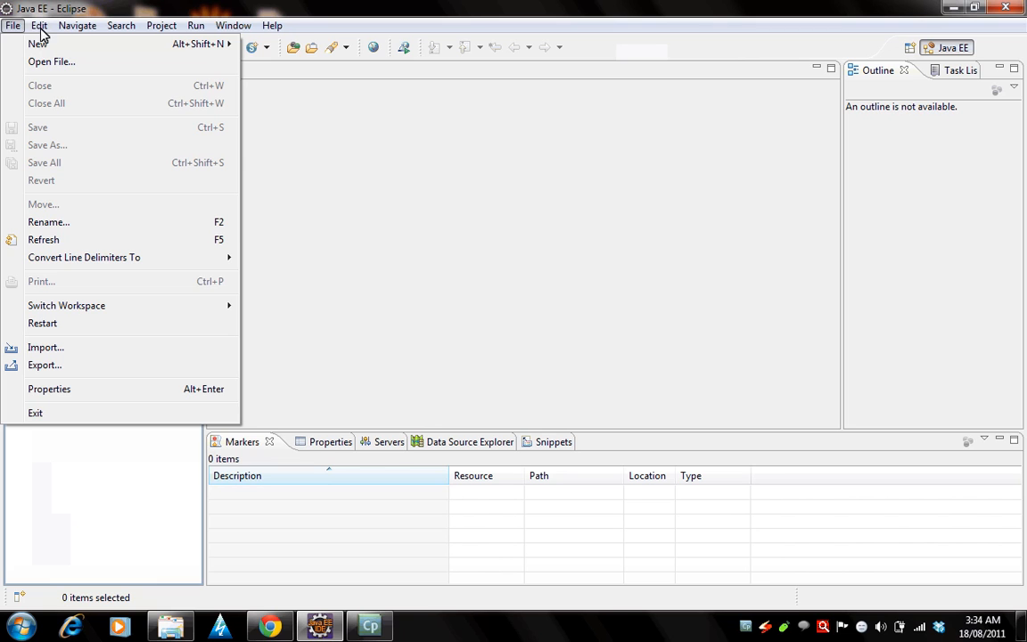
{"action": "mouse_move", "coordinate": [57, 47]}
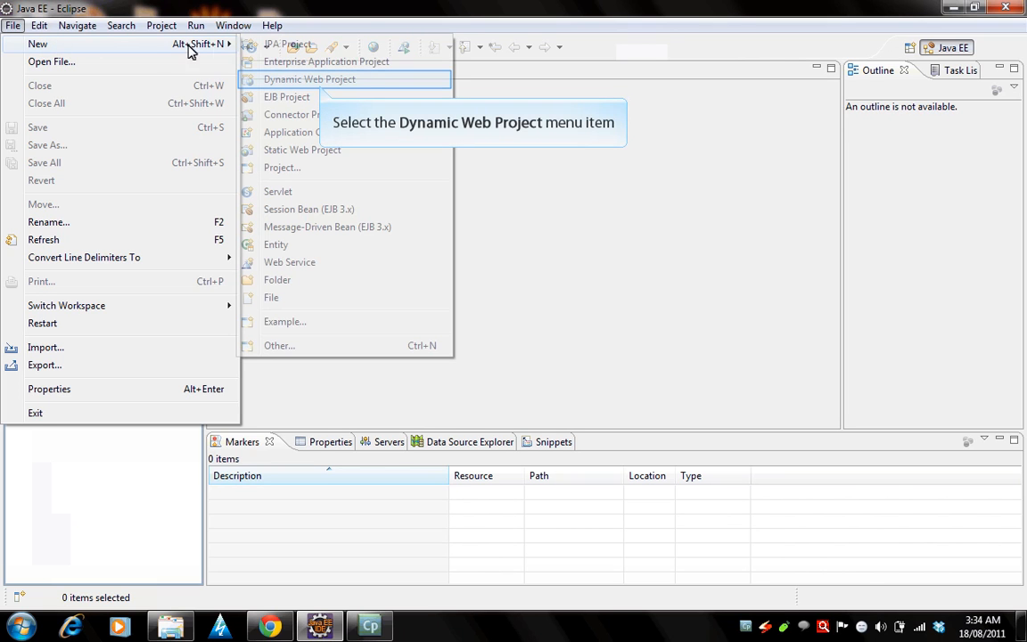
{"action": "mouse_move", "coordinate": [310, 78]}
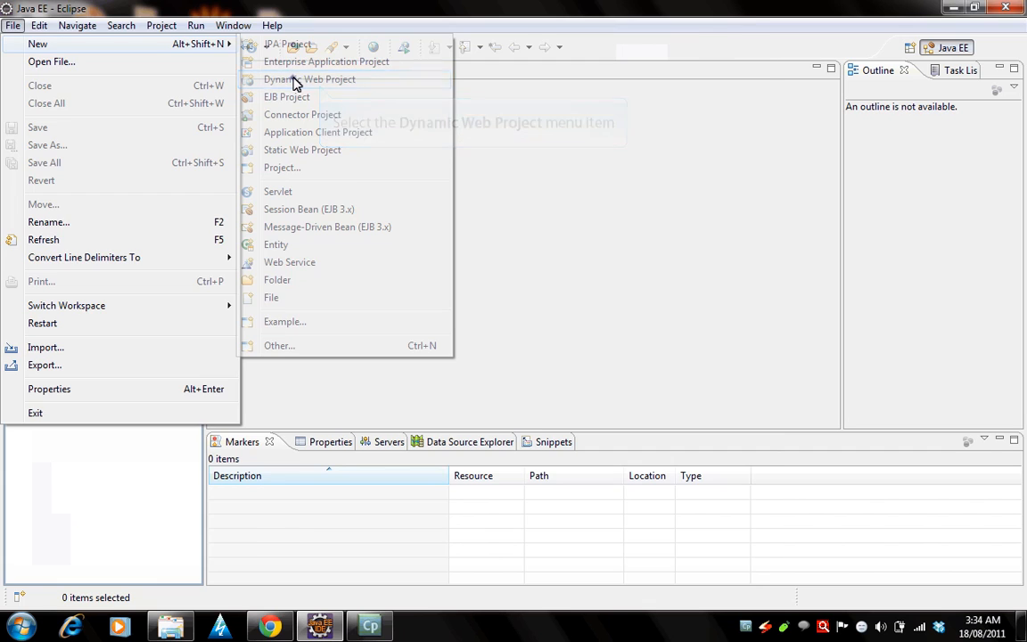
Start a new Dynamic Web Project and name it MyFirstJSFProj
{"action": "left_click", "coordinate": [310, 79]}
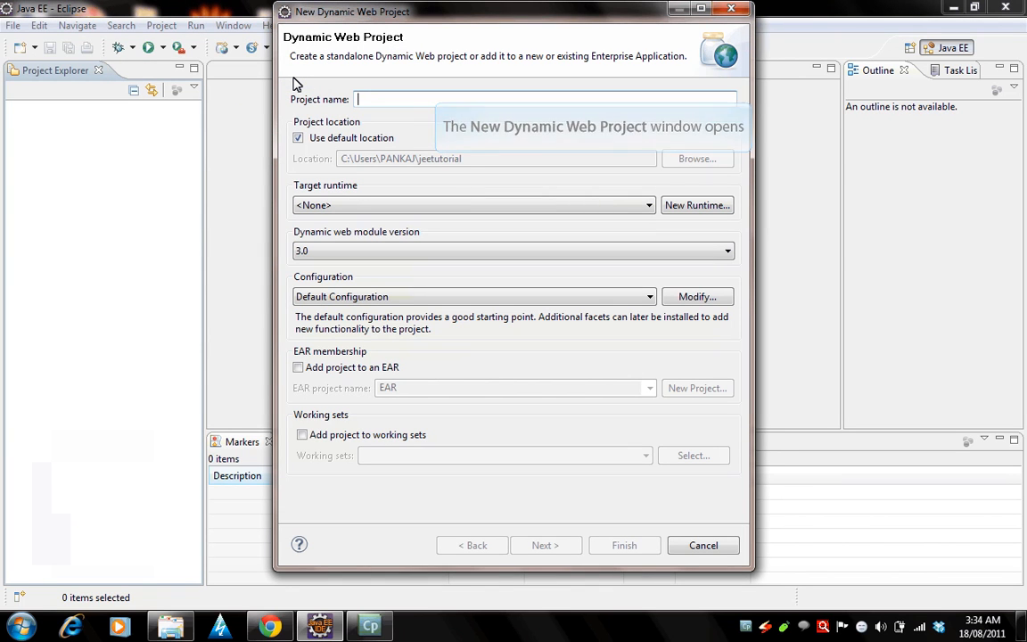
{"action": "type", "text": "MyFirs"}
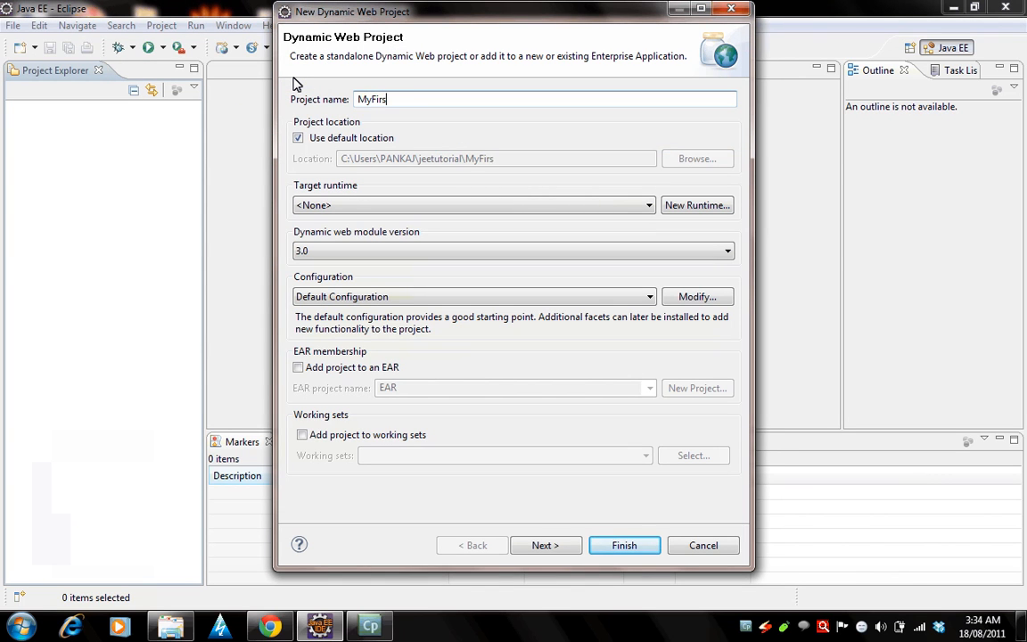
{"action": "type", "text": "tJSFPro"}
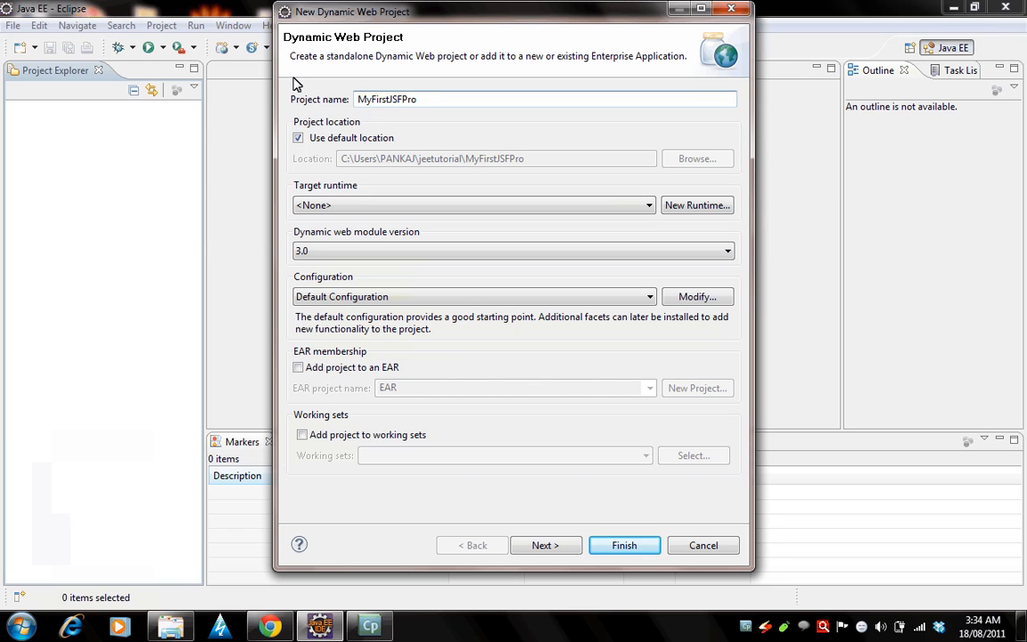
{"action": "type", "text": "j"}
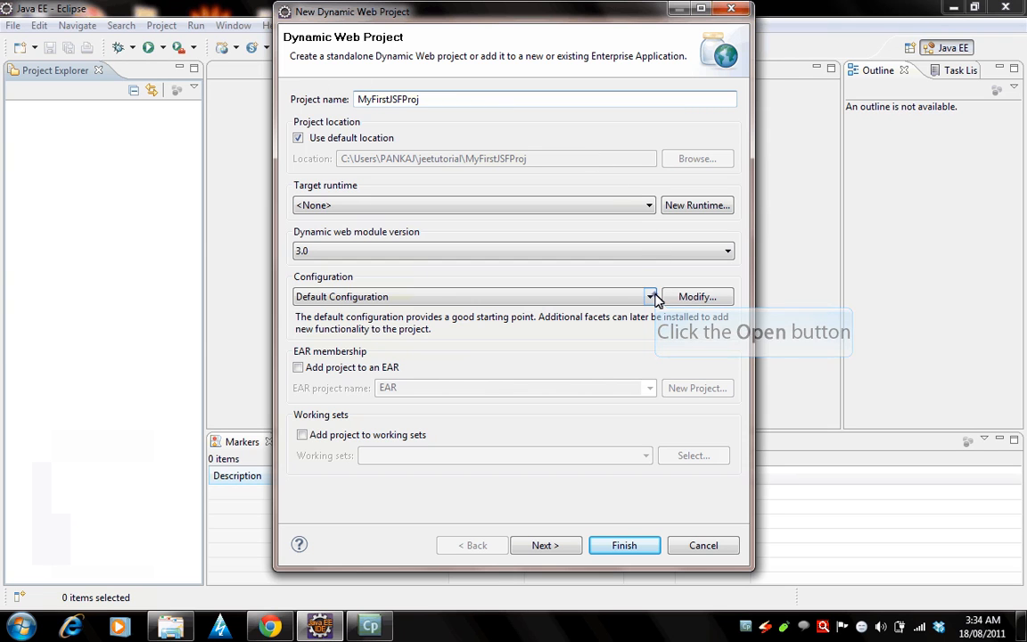
Set the configuration to JavaServer Faces v2.0 Project and advance to the Java build page
{"action": "left_click", "coordinate": [649, 296]}
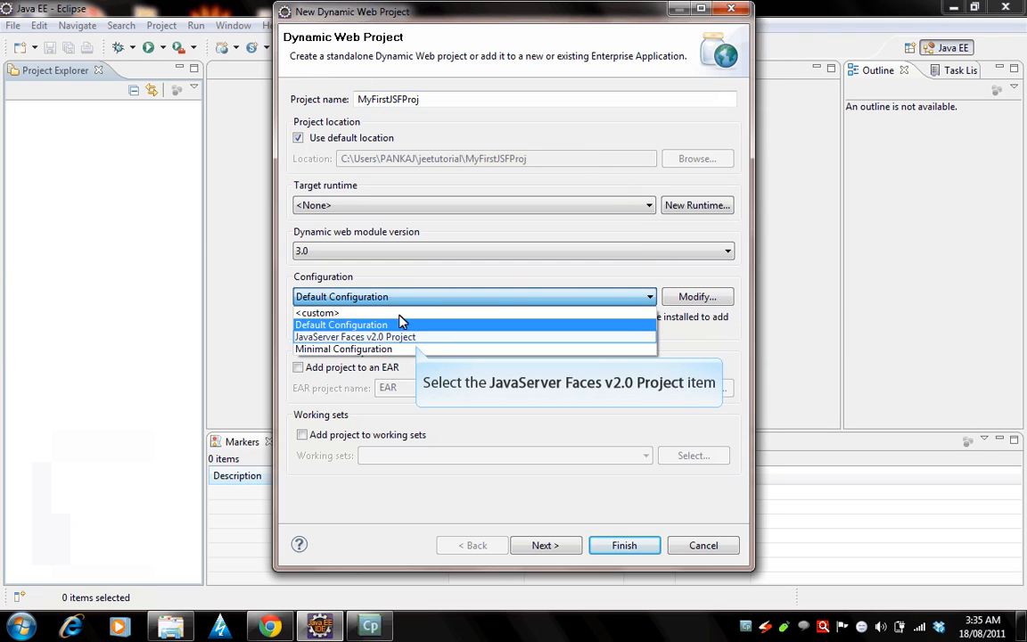
{"action": "mouse_move", "coordinate": [375, 336]}
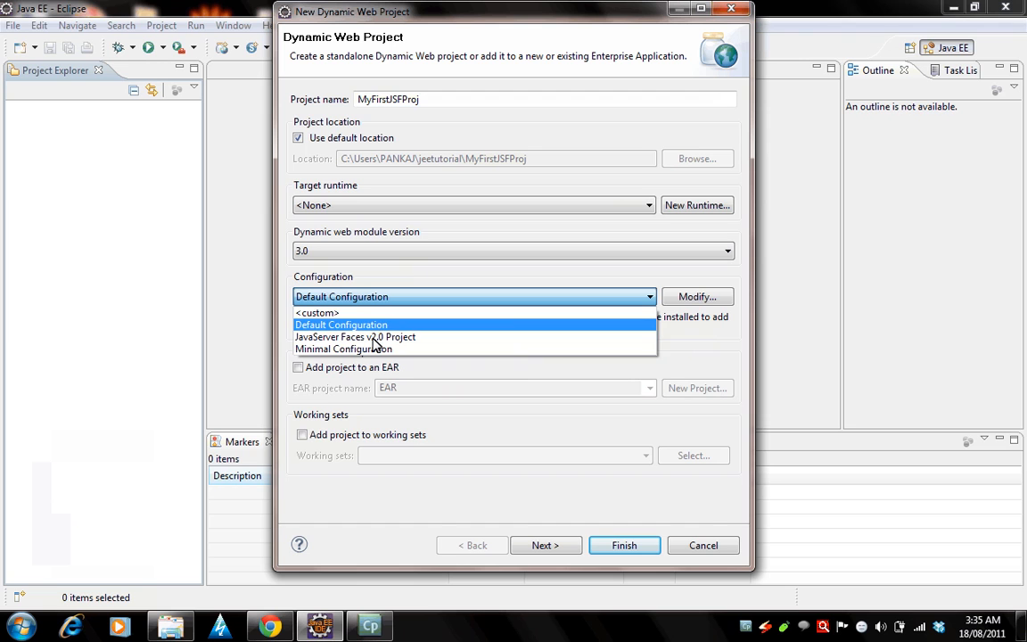
{"action": "left_click", "coordinate": [355, 337]}
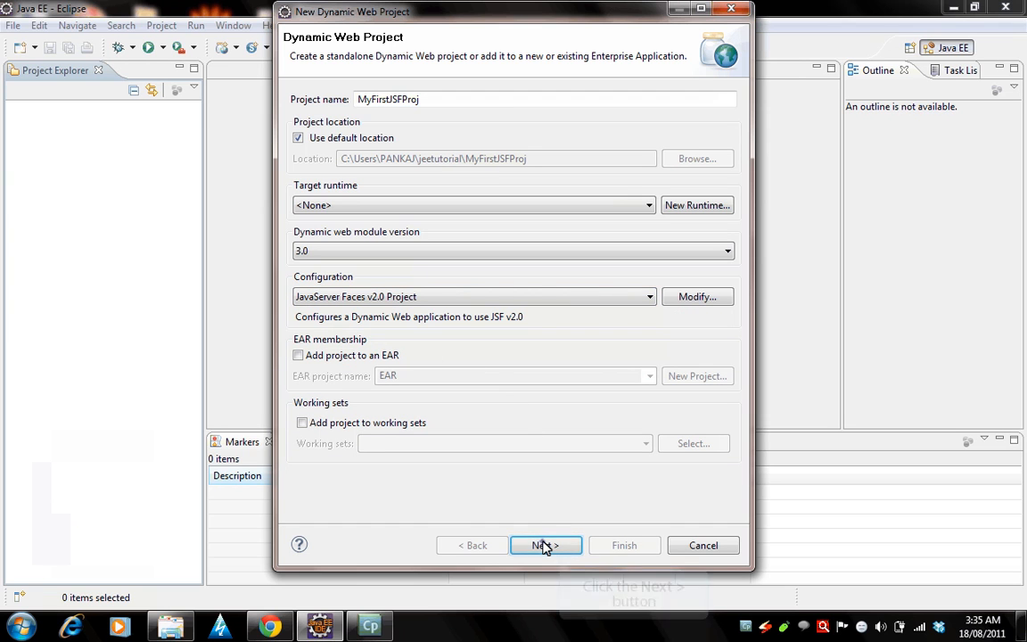
{"action": "left_click", "coordinate": [545, 545]}
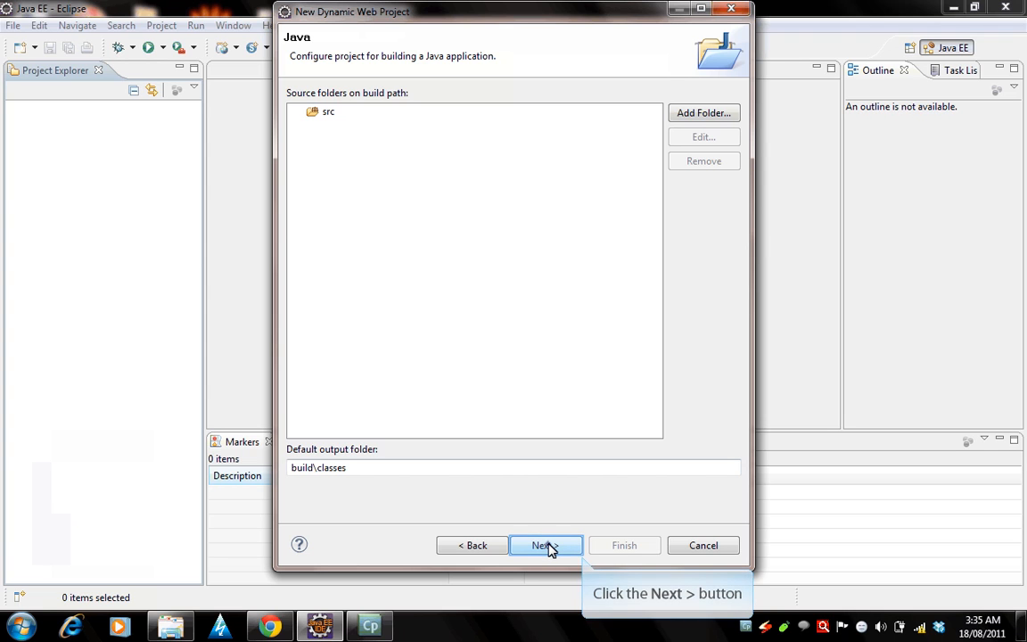
Accept the default Java and Web Module settings to reach the JSF Capabilities page
{"action": "left_click", "coordinate": [546, 546]}
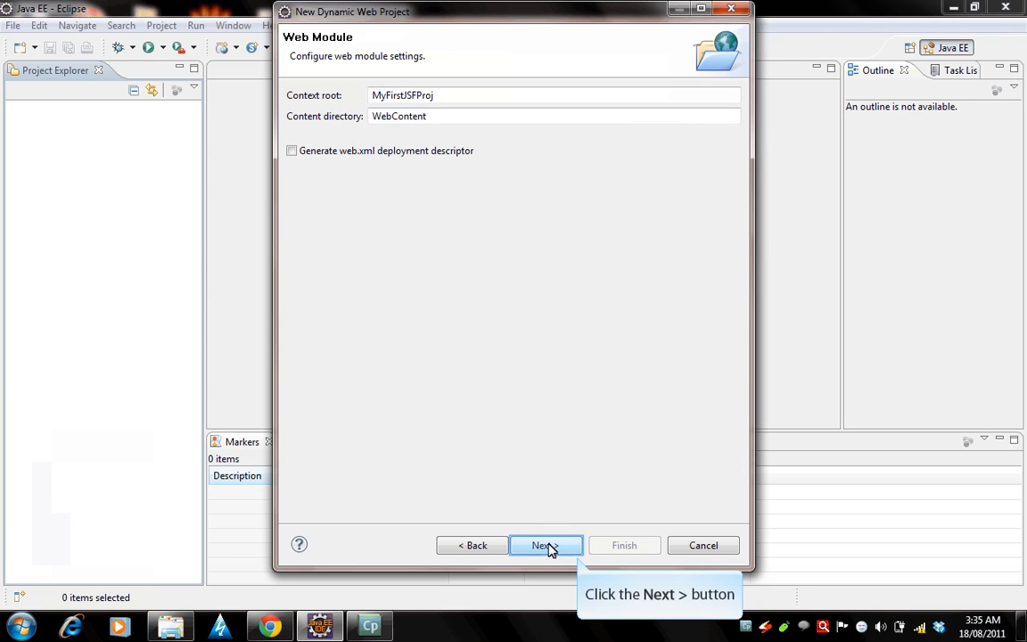
{"action": "left_click", "coordinate": [546, 546]}
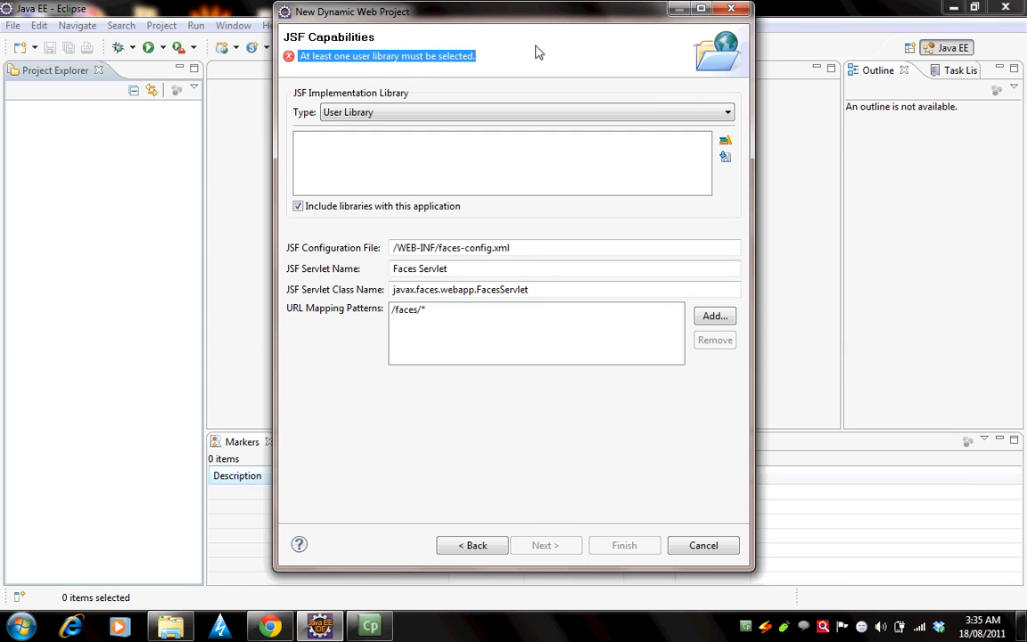
{"action": "mouse_move", "coordinate": [489, 62]}
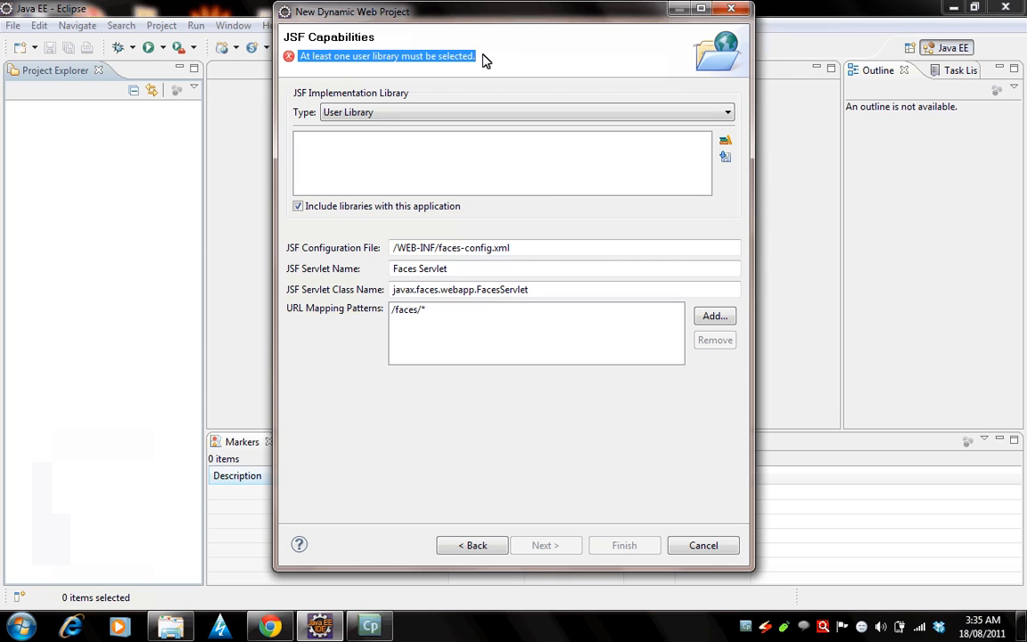
{"action": "mouse_move", "coordinate": [726, 157]}
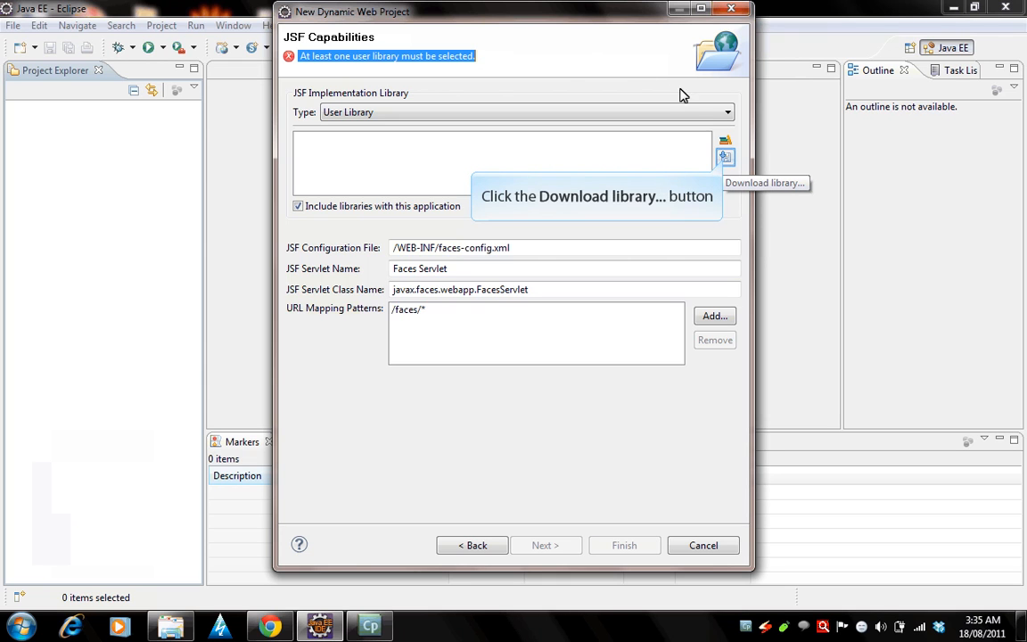
Choose the JSF 2.0 (Apache Myfaces) library for download and accept its Apache license
{"action": "left_click", "coordinate": [723, 157]}
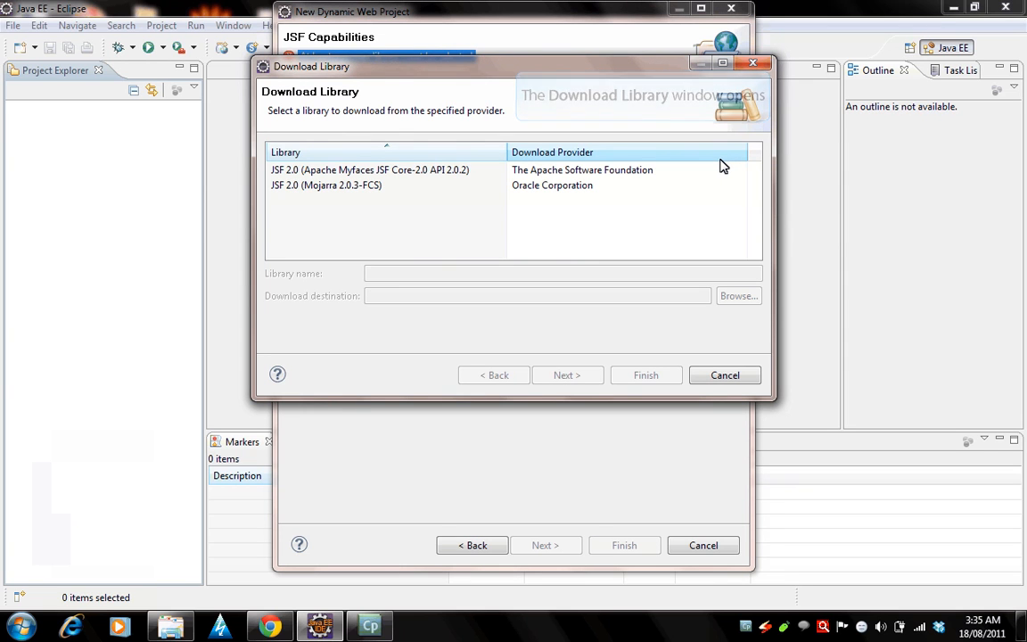
{"action": "left_click", "coordinate": [369, 169]}
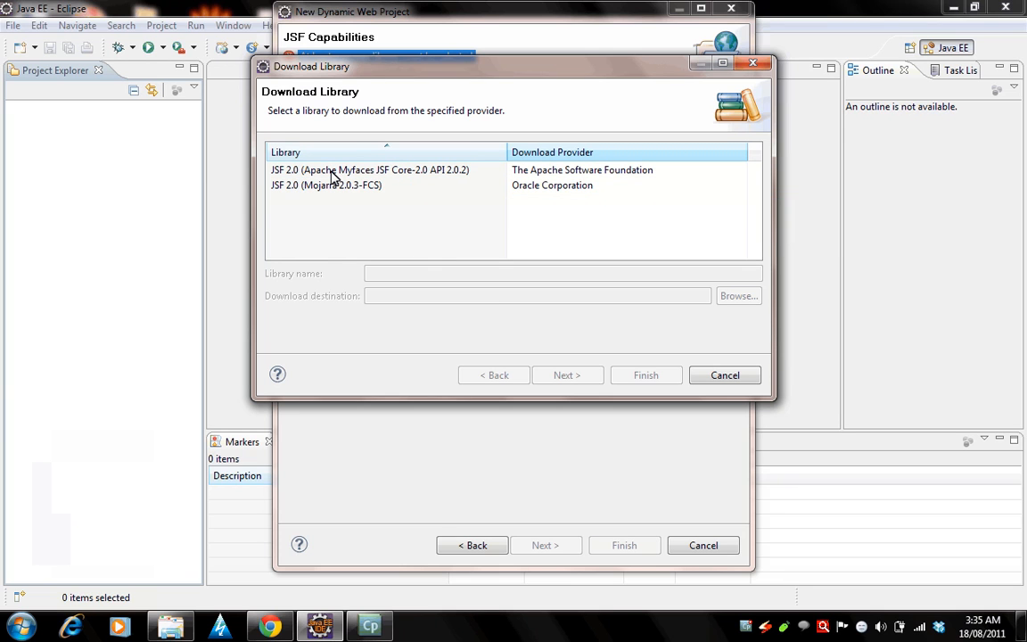
{"action": "left_click", "coordinate": [369, 169]}
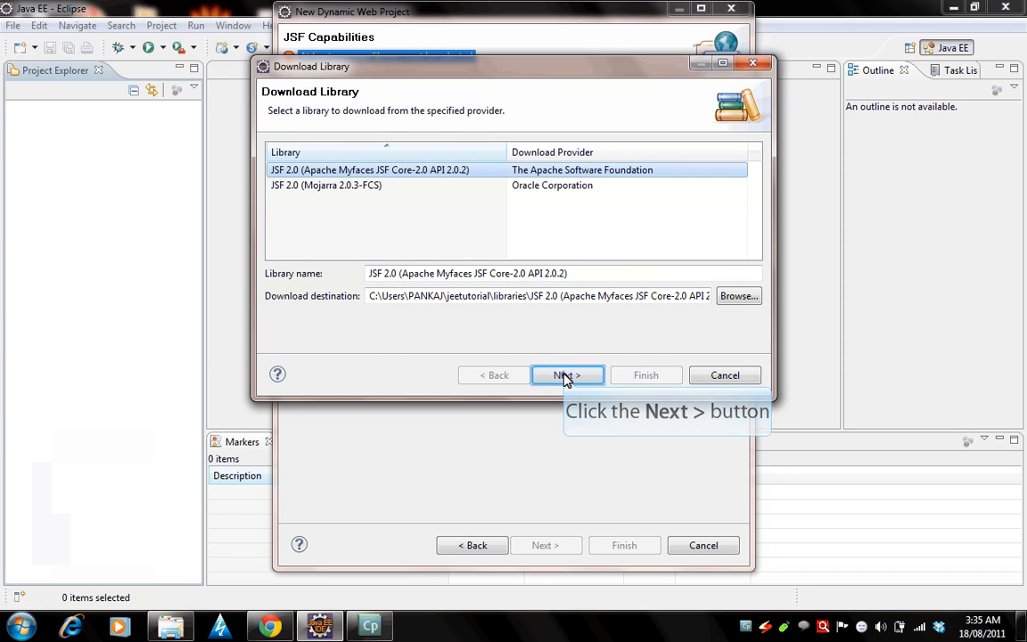
{"action": "left_click", "coordinate": [567, 374]}
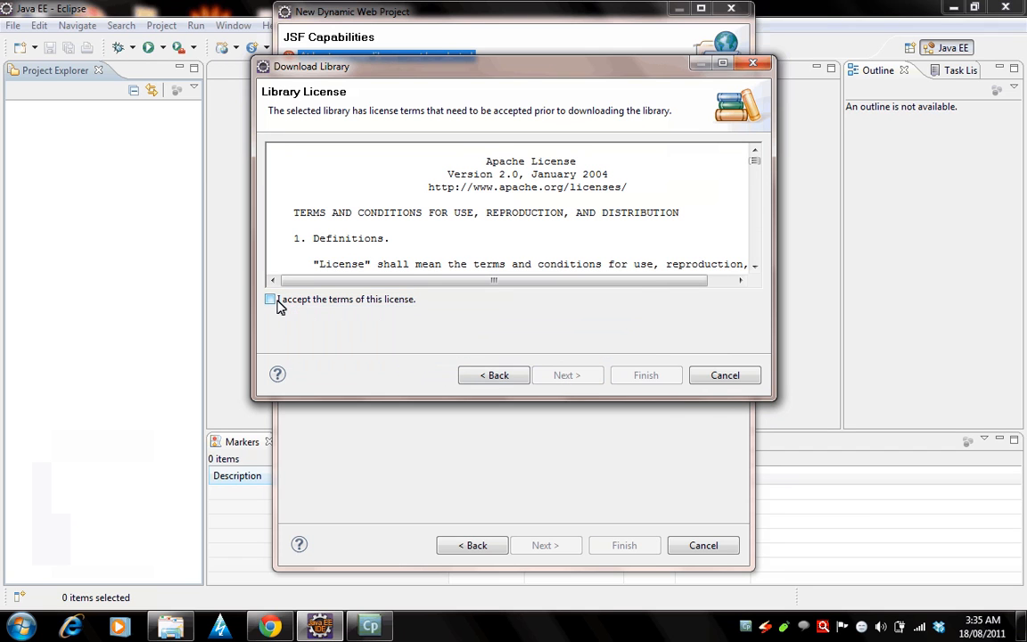
{"action": "left_click", "coordinate": [271, 299]}
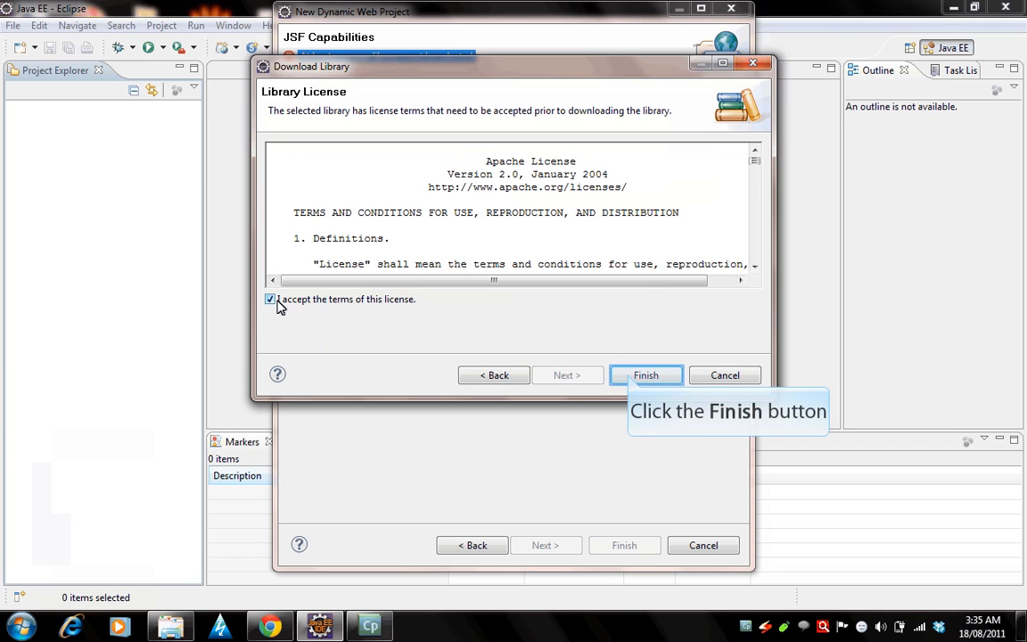